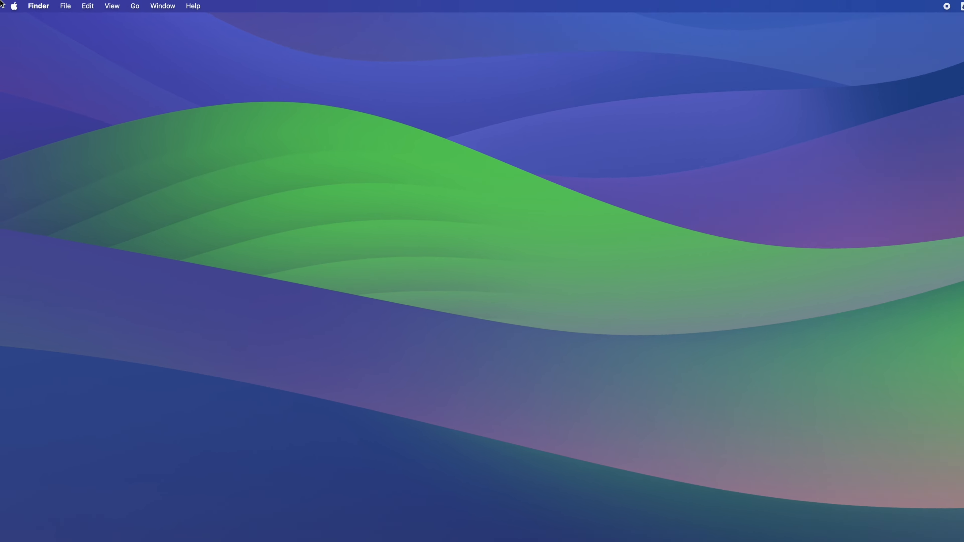
Bring up the Apple menu from the Finder menu bar
click(13, 6)
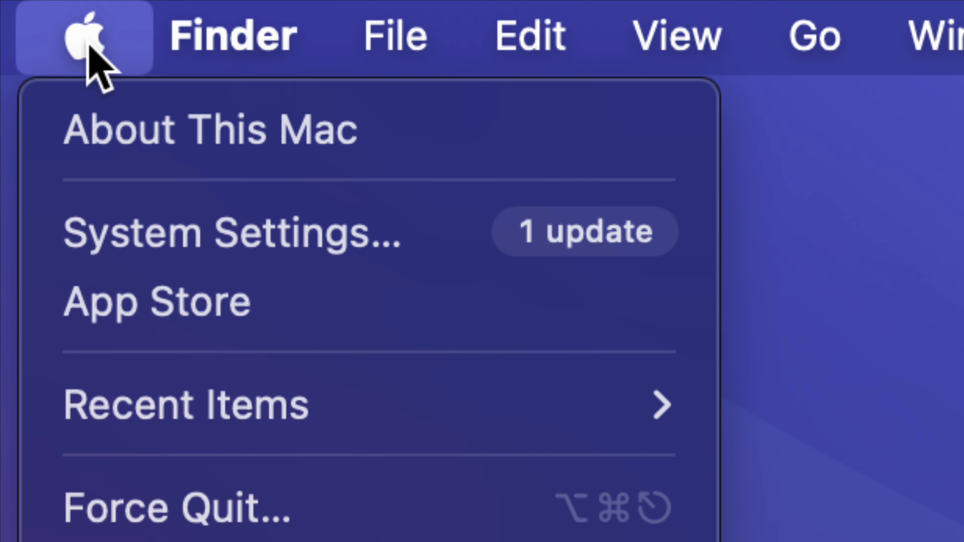
mouse_move(277, 234)
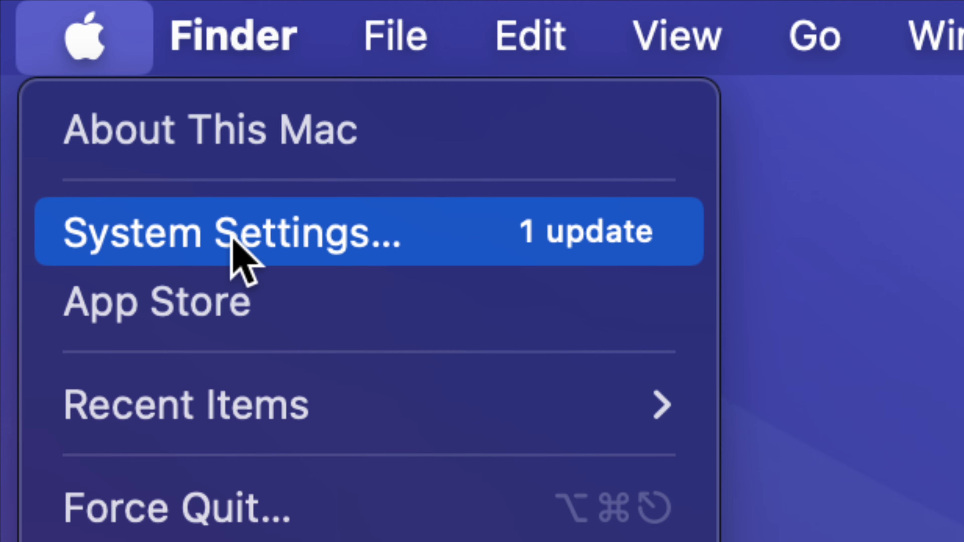
Go to System Settings' Software Update pane listing macOS Sonoma 14.3.1 as available
click(240, 232)
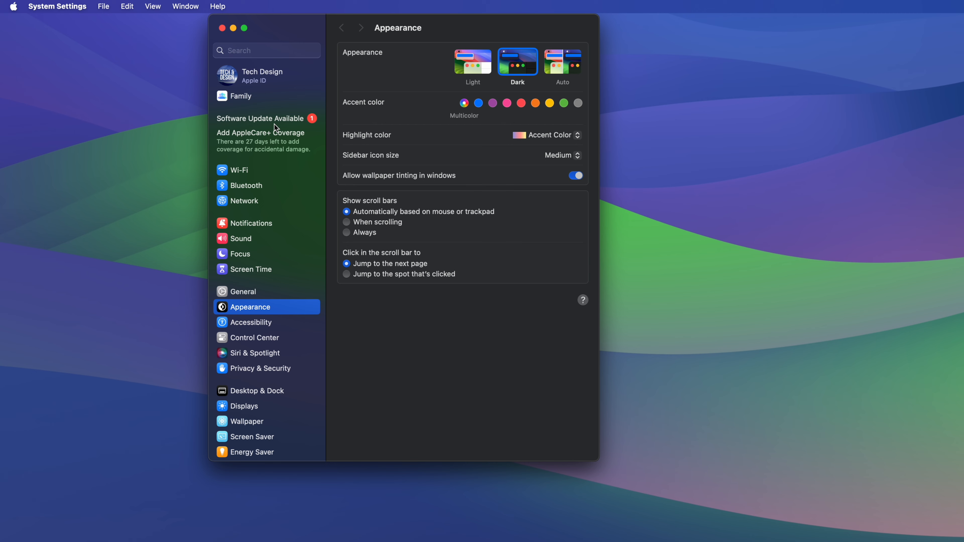
mouse_move(252, 299)
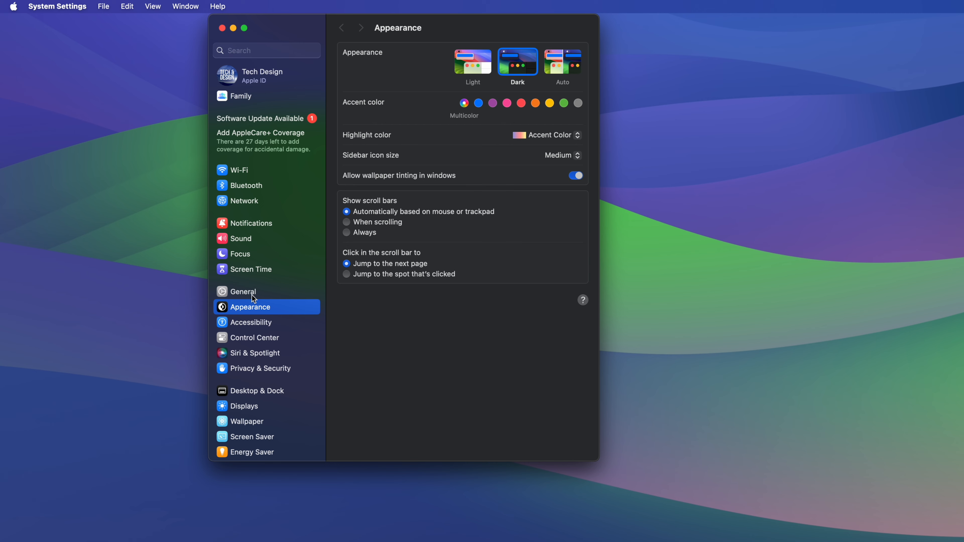
click(243, 291)
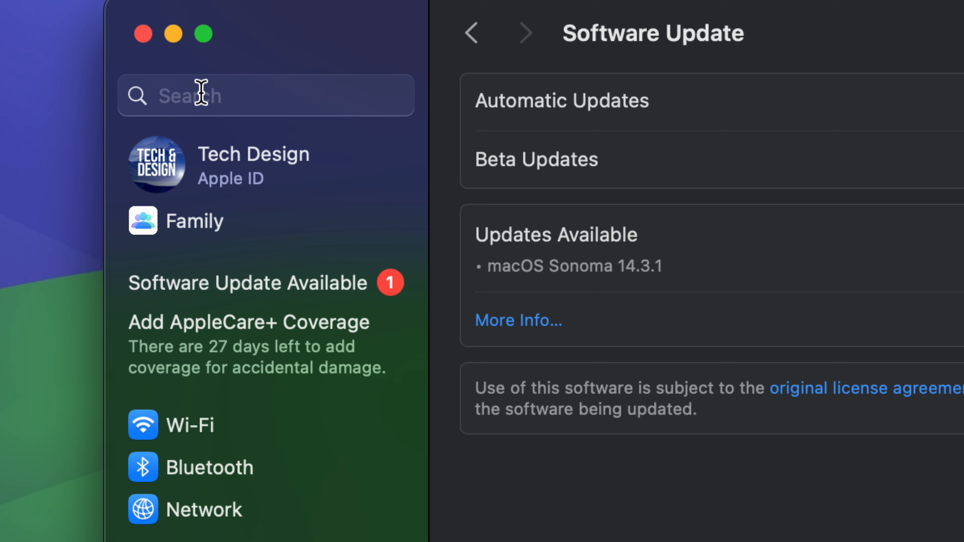
Search settings for 'update' and start Update Now, showing the 1.21 GB Sonoma 14.3.1 details sheet
text(update)
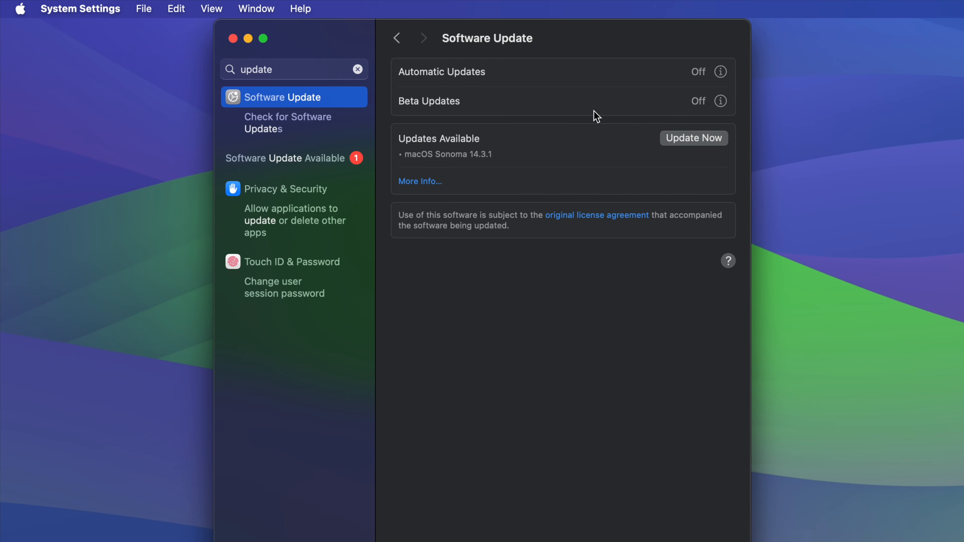
mouse_move(492, 5)
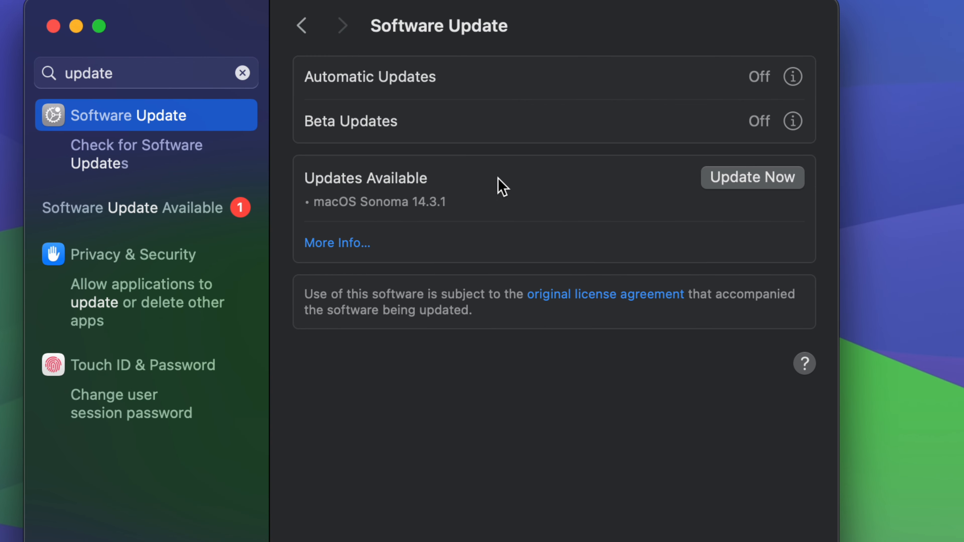
mouse_move(414, 89)
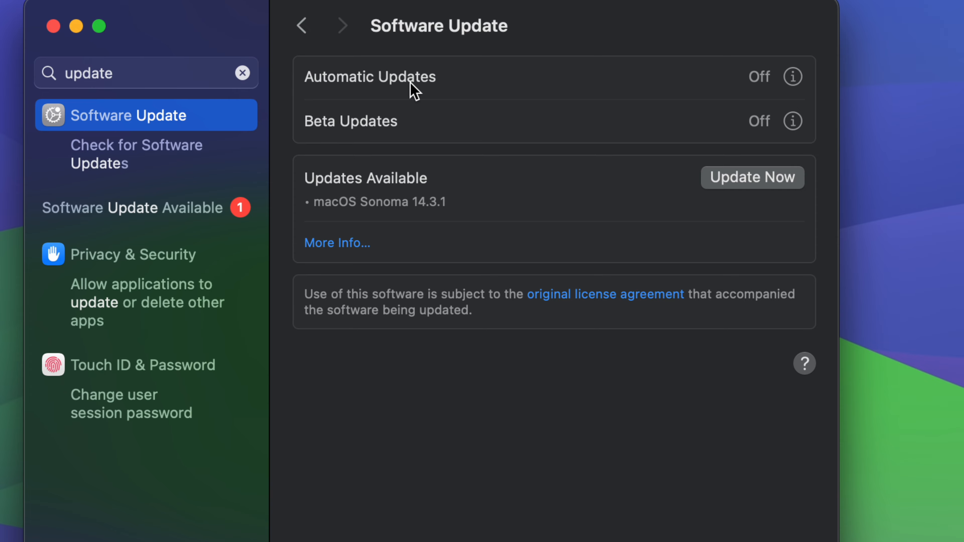
click(337, 242)
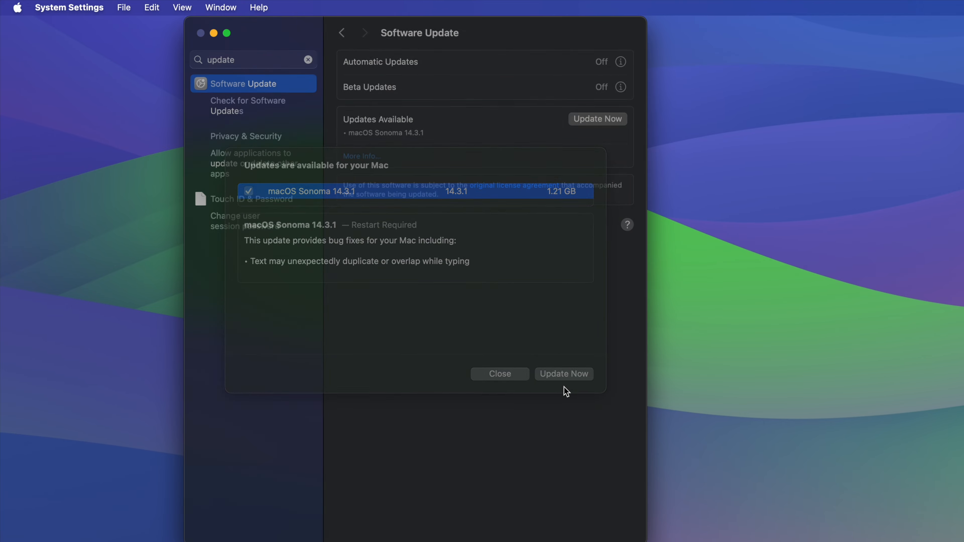
Confirm Update Now, agree to the license and authorize installation with the administrator password
click(563, 374)
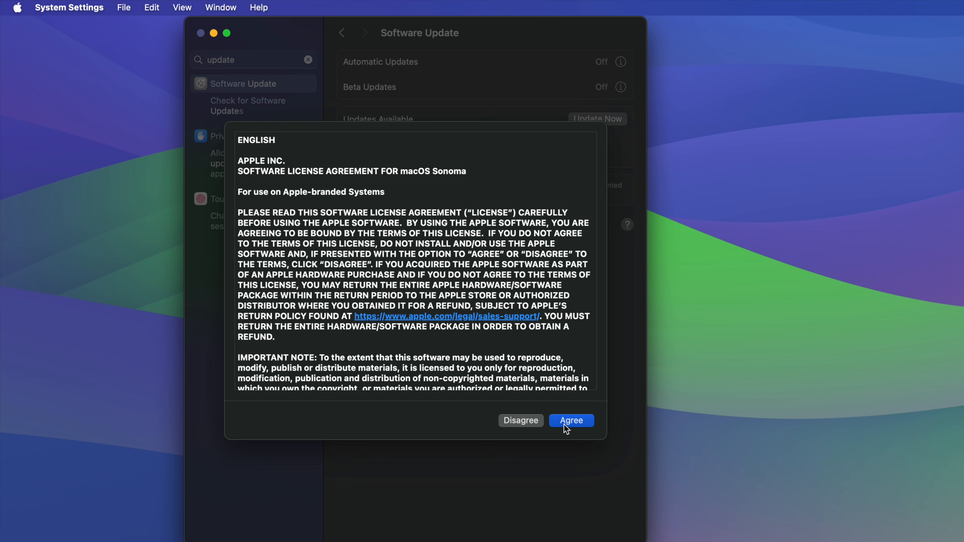
click(570, 421)
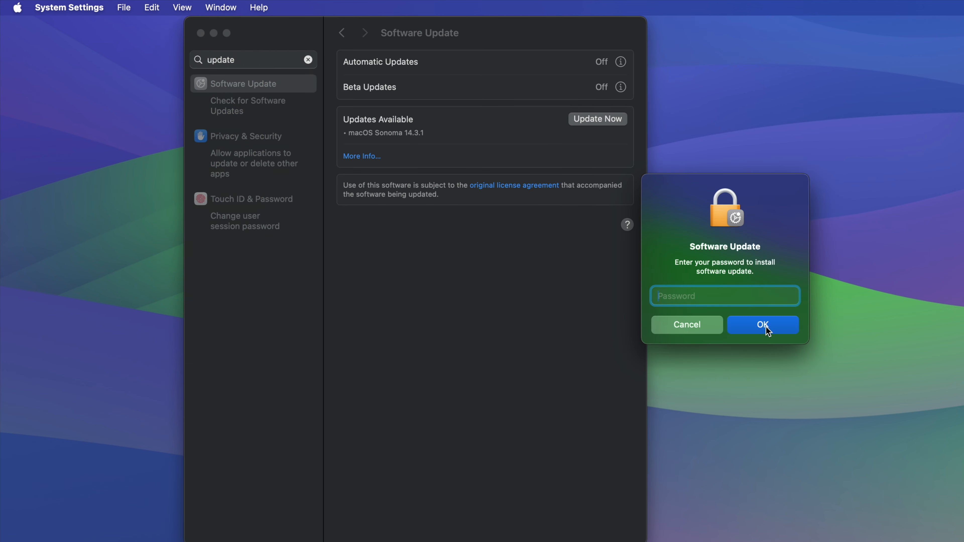
text(password)
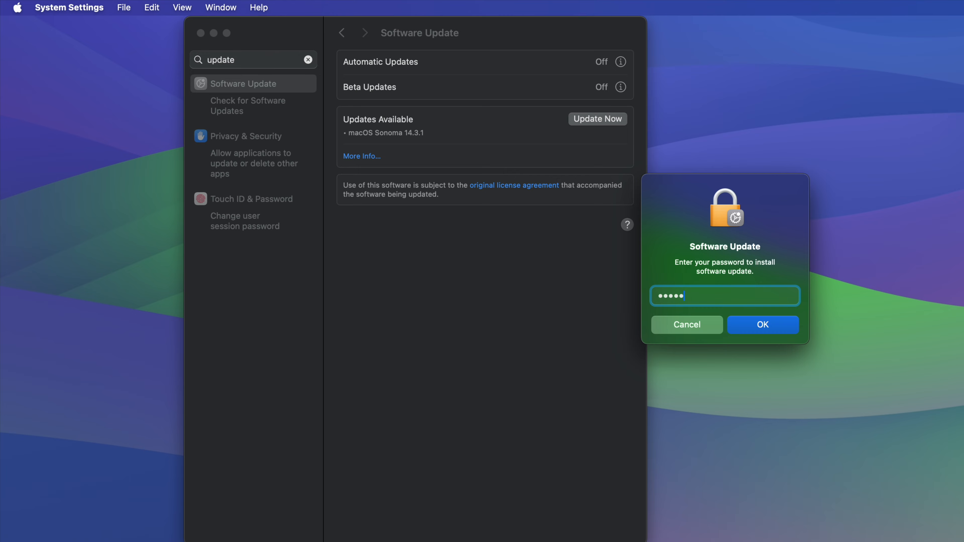
click(762, 325)
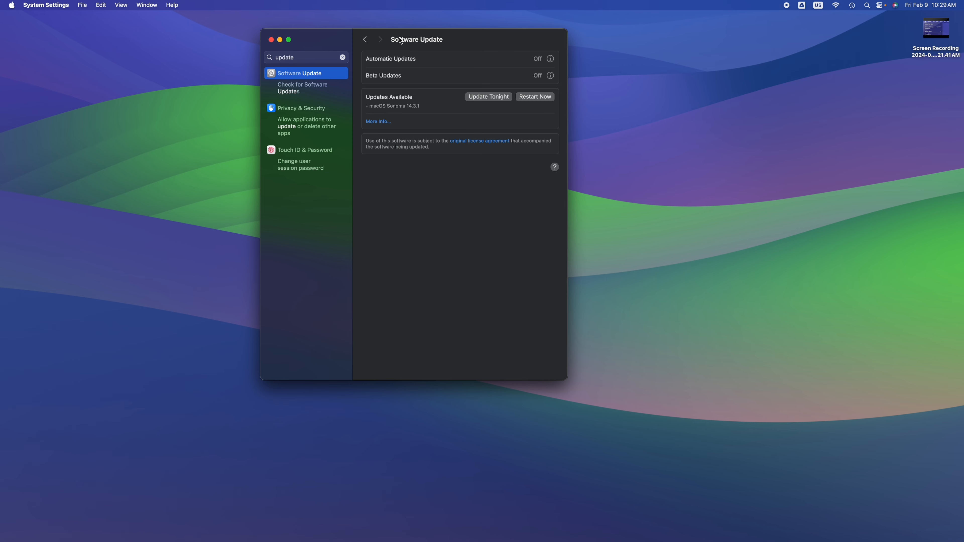
mouse_move(469, 45)
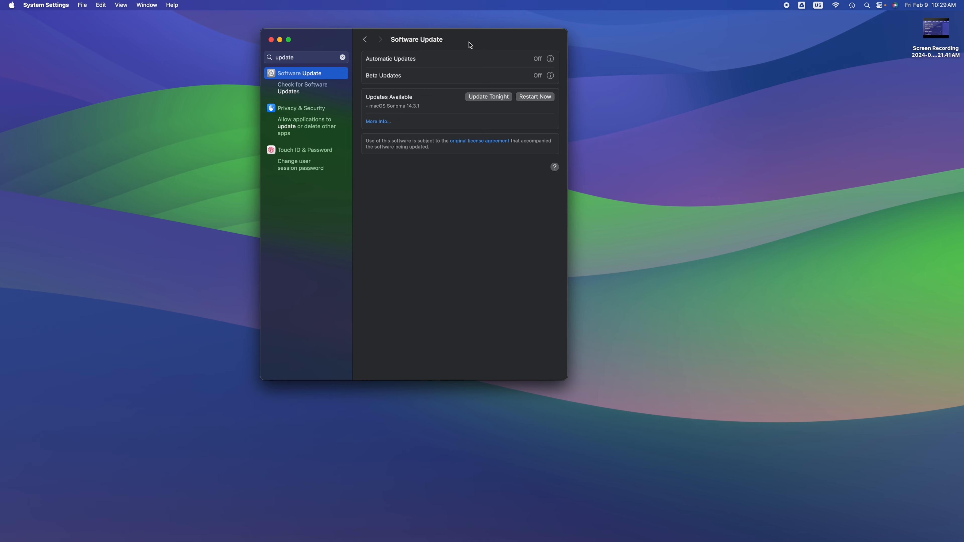
mouse_move(487, 52)
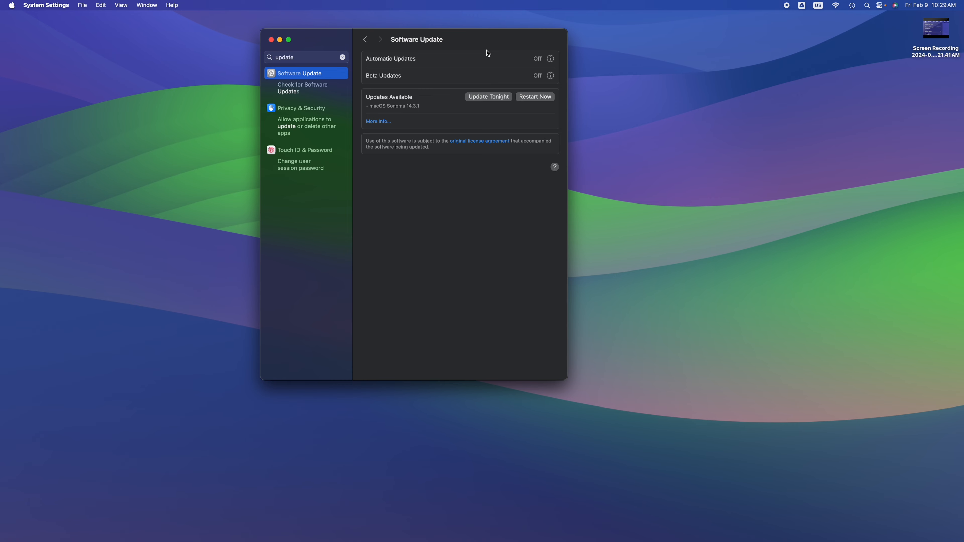
mouse_move(455, 35)
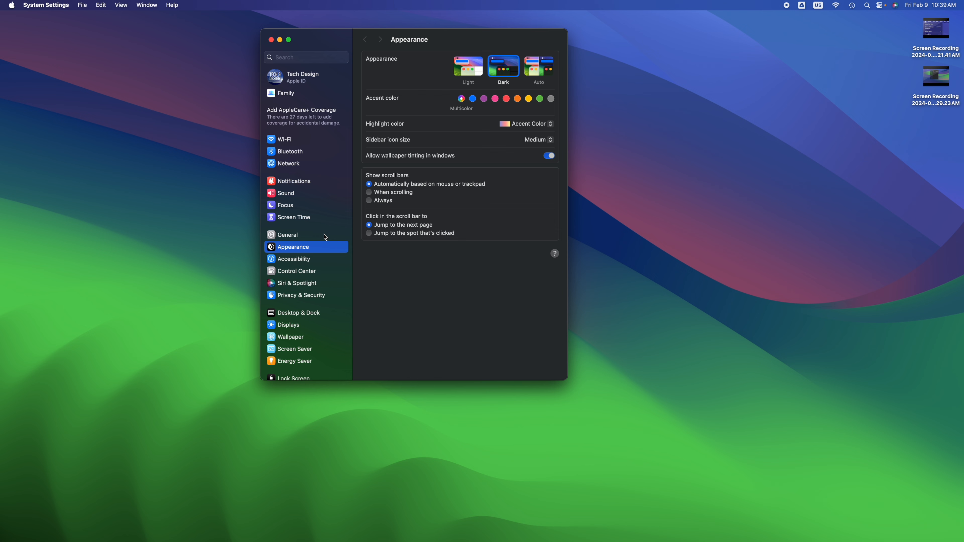
Return to General > Software Update confirming macOS Sonoma 14.3.1 (23D60) is up to date, dismissing the Google Drive notice
click(287, 235)
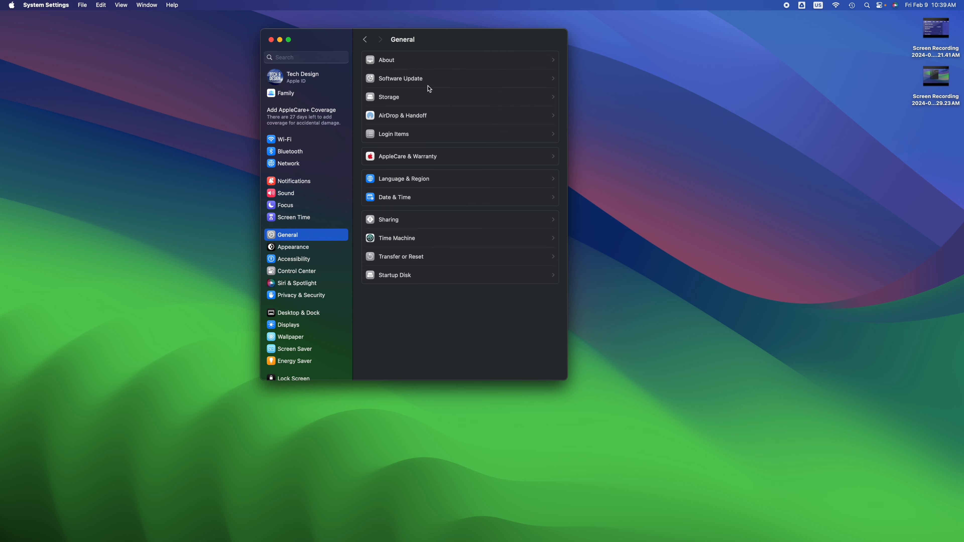
click(400, 78)
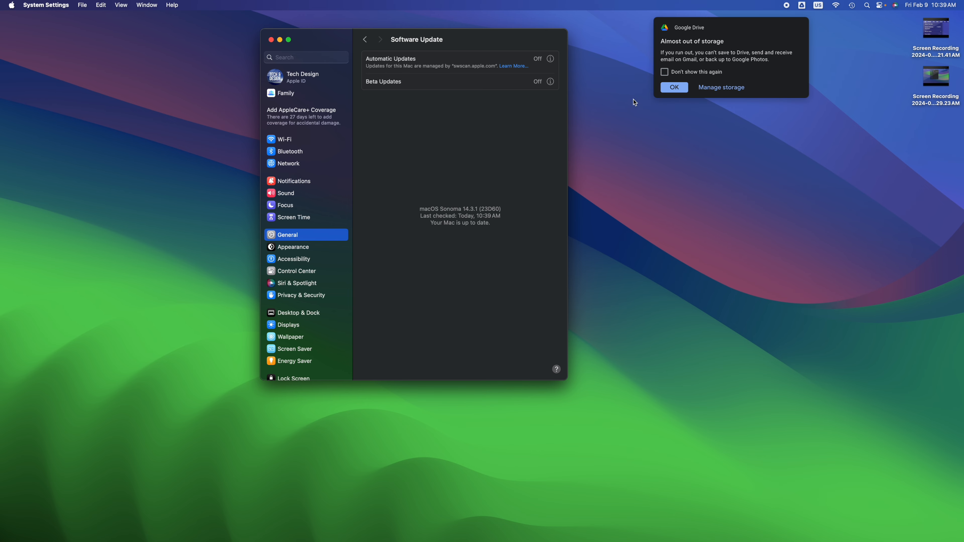
click(674, 88)
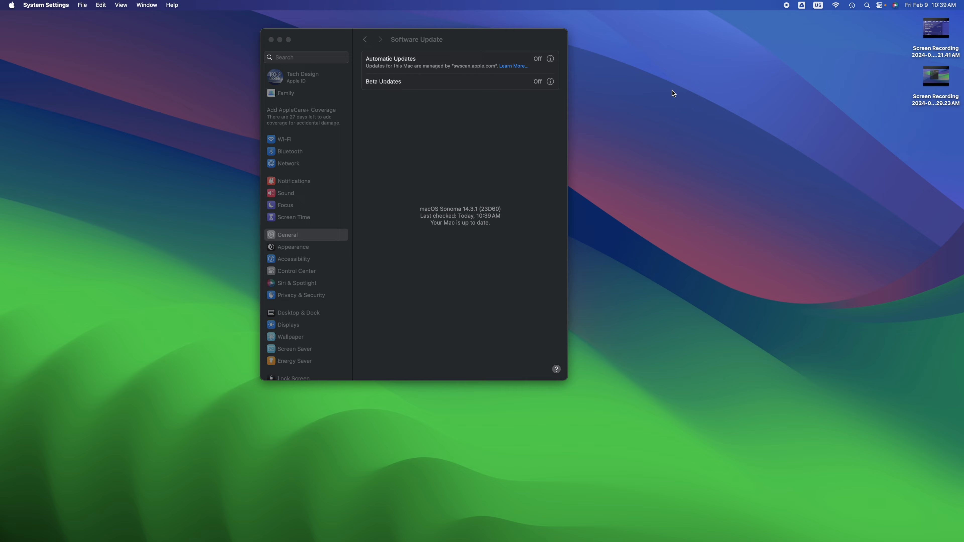